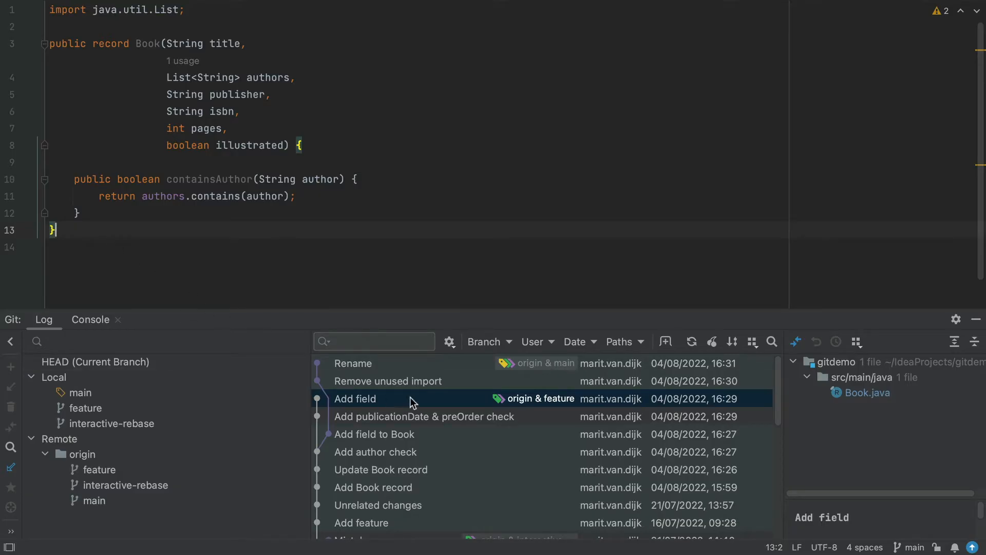
pyautogui.moveTo(337, 389)
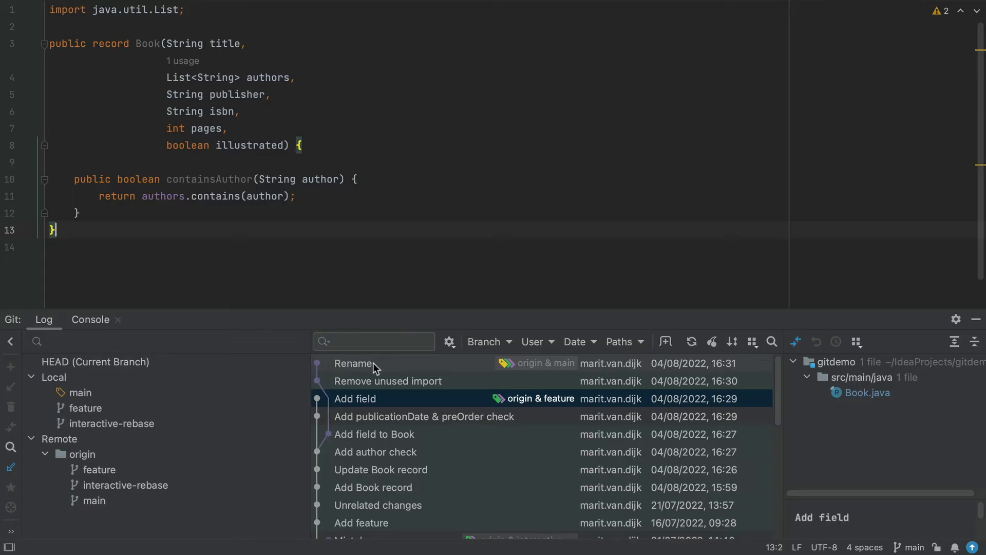
pyautogui.moveTo(535, 370)
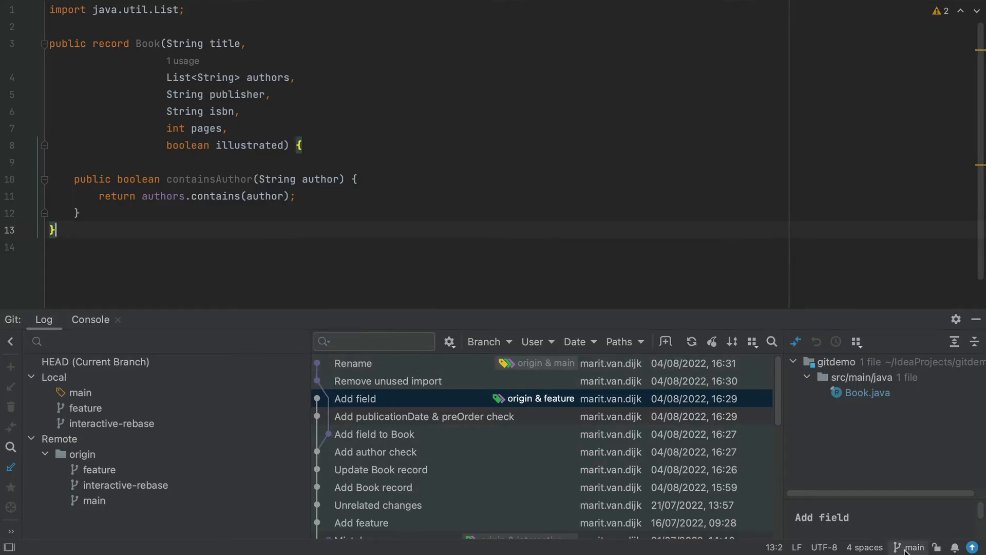
pyautogui.moveTo(779, 468)
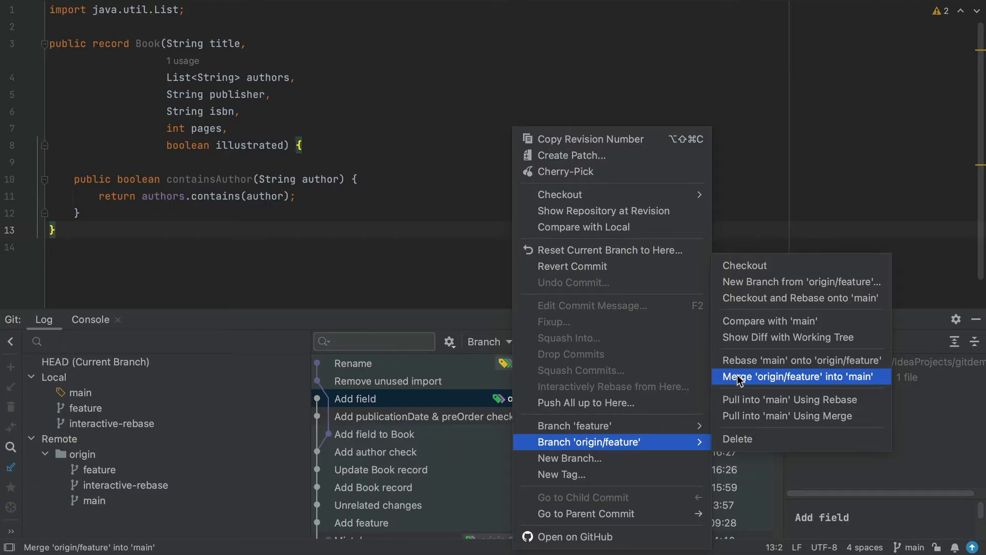
# - Merge origin/feature into main, which stops with Book.java conflicting on both sides
pyautogui.click(799, 376)
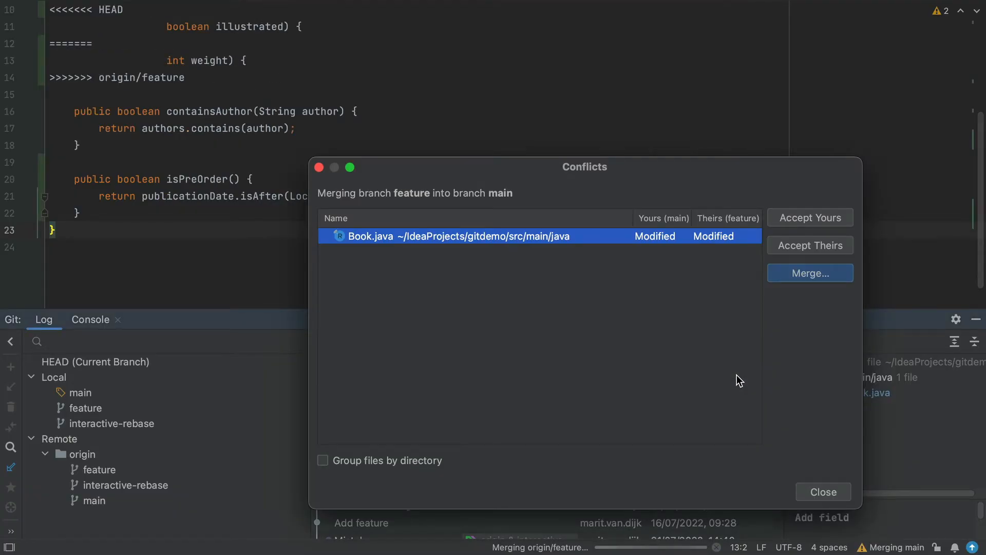
pyautogui.moveTo(596, 185)
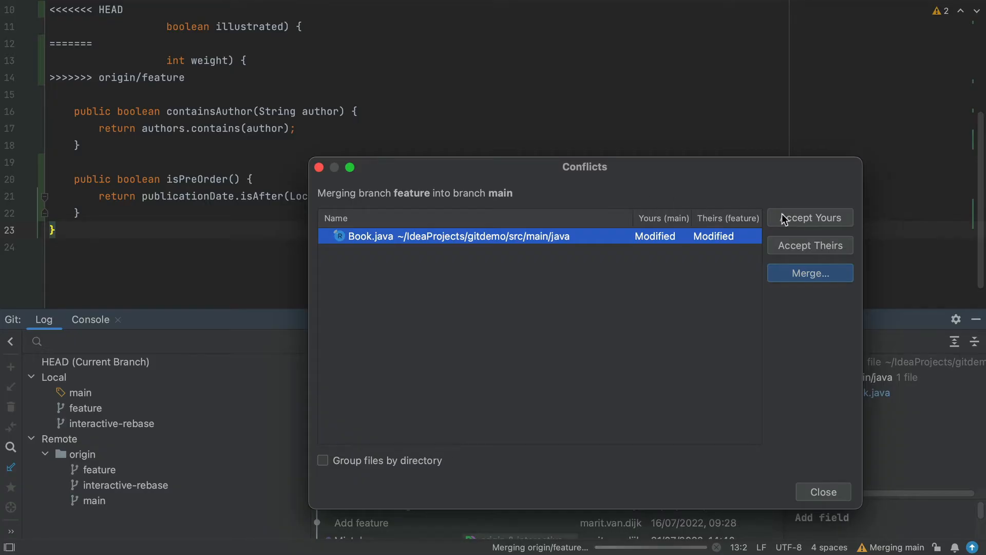
pyautogui.moveTo(849, 228)
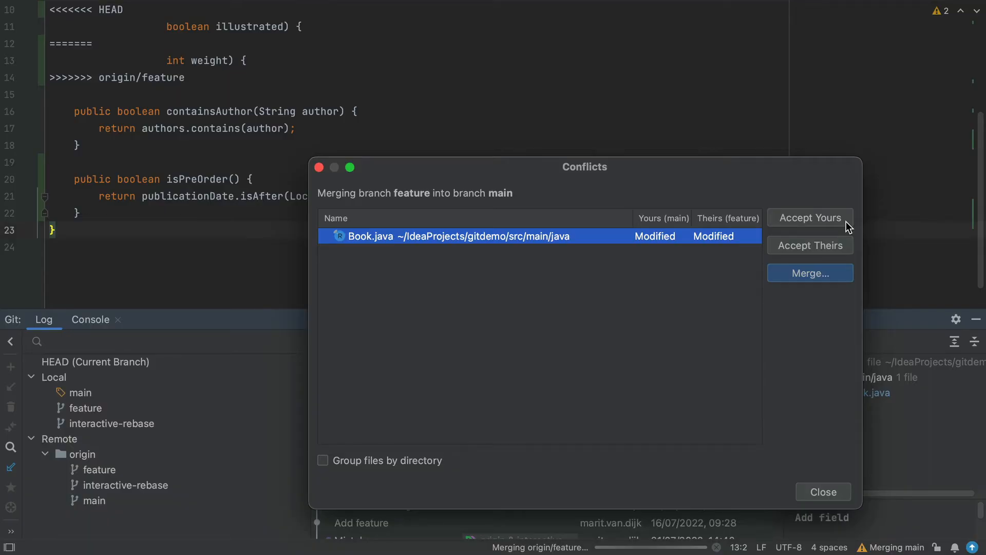
pyautogui.moveTo(849, 253)
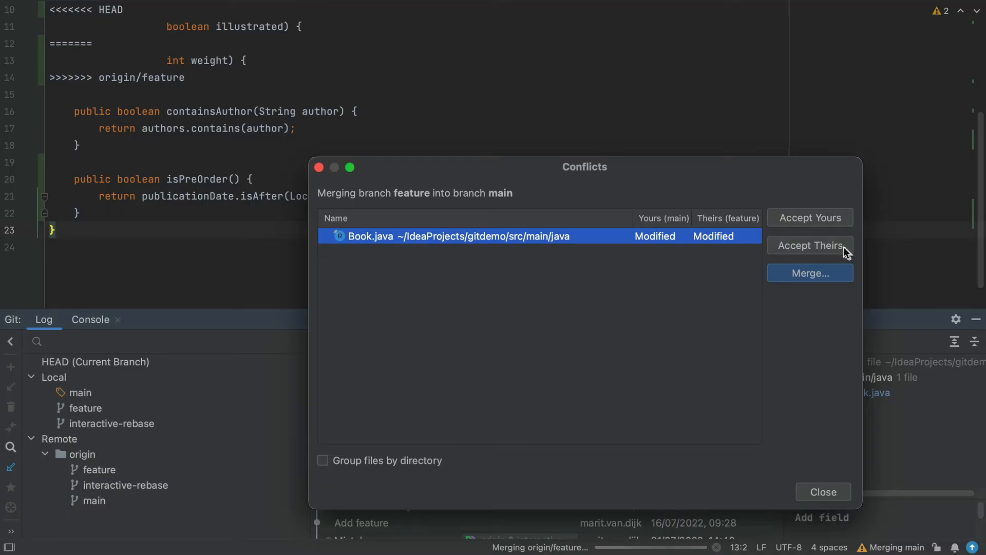
pyautogui.moveTo(664, 227)
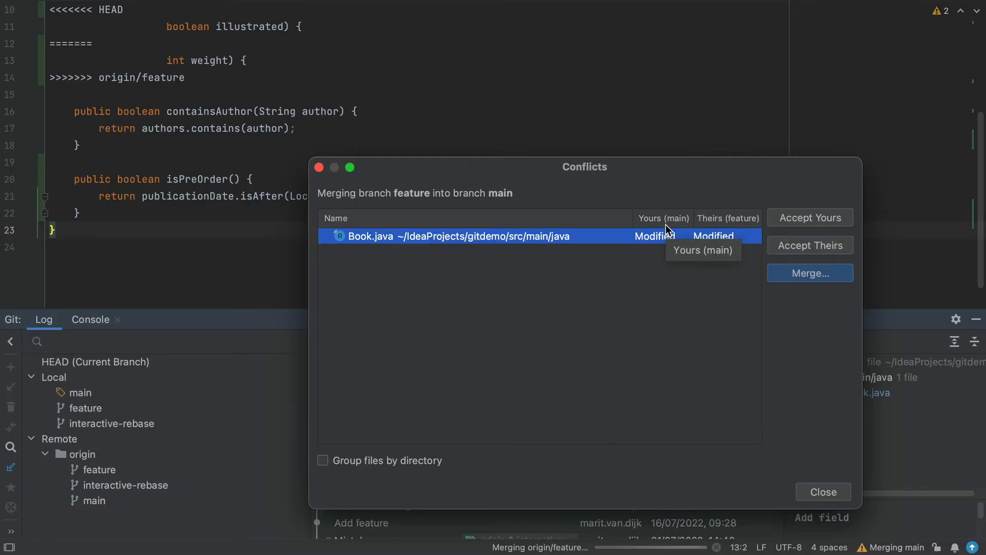
pyautogui.moveTo(717, 227)
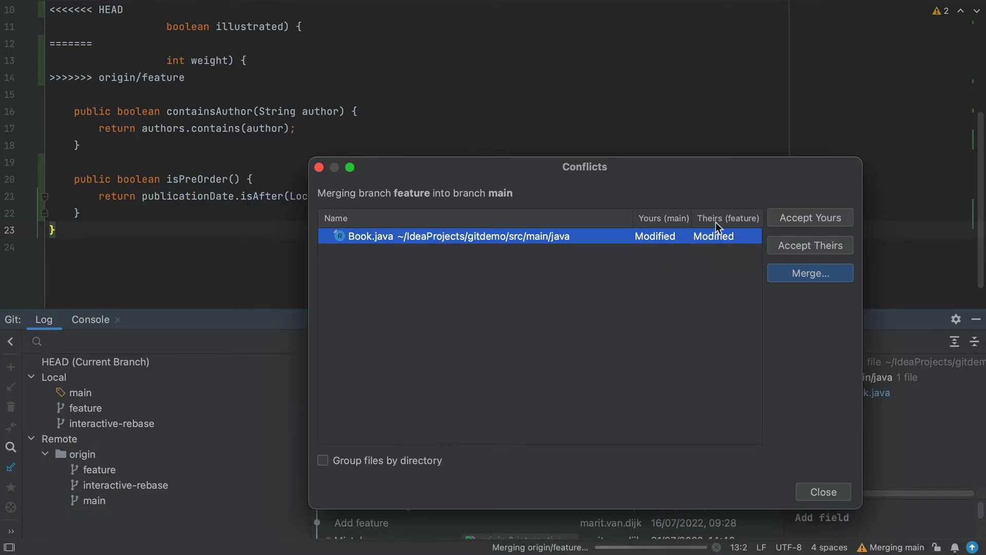
pyautogui.moveTo(720, 227)
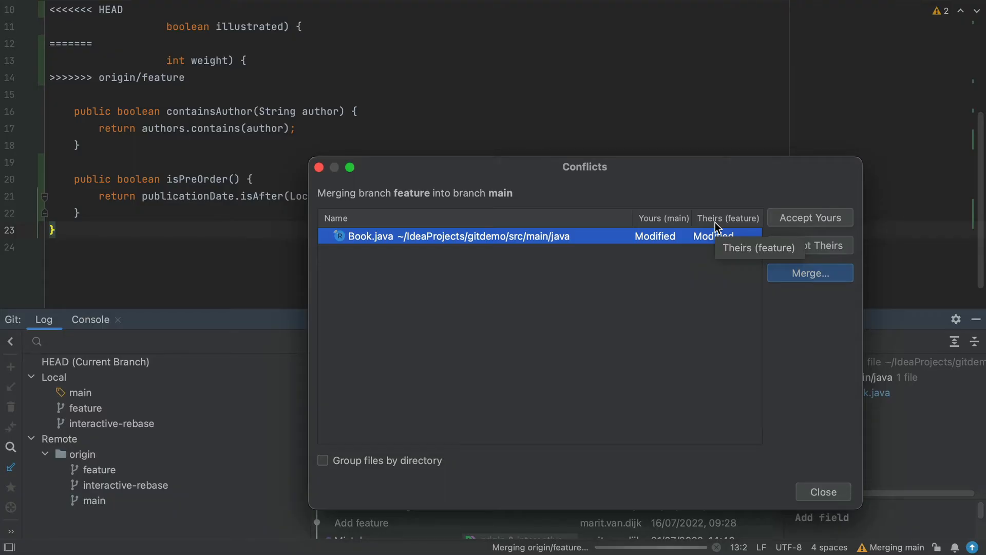
pyautogui.moveTo(684, 248)
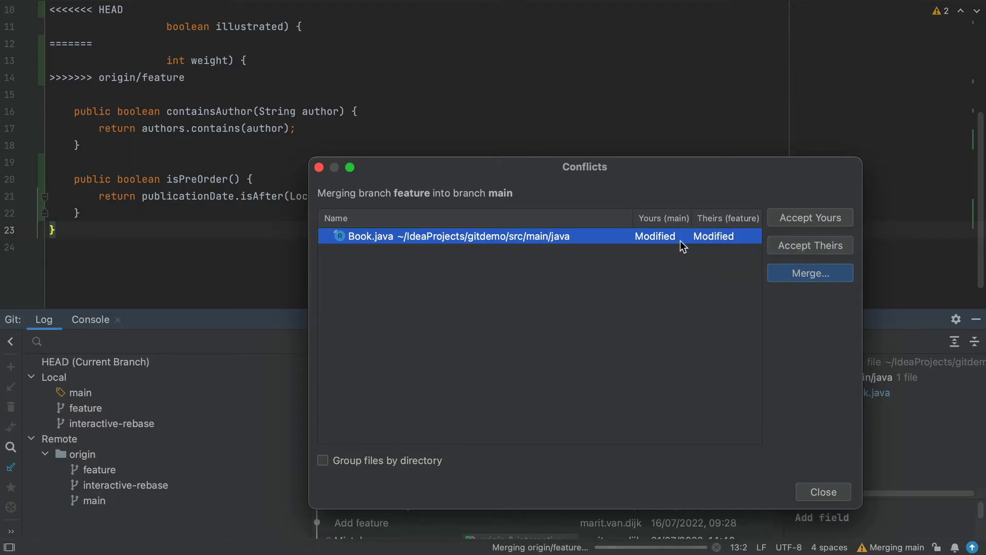
pyautogui.moveTo(711, 247)
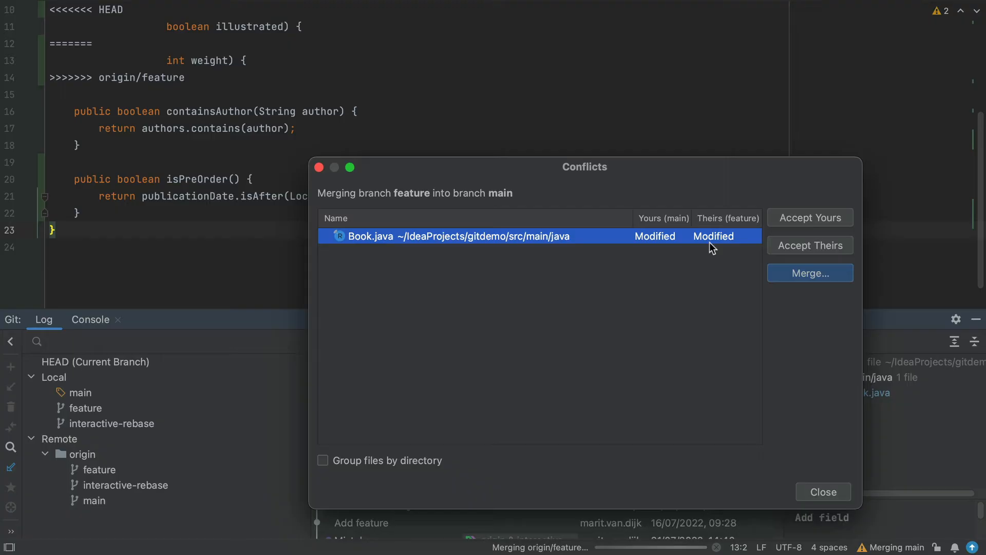
pyautogui.moveTo(849, 255)
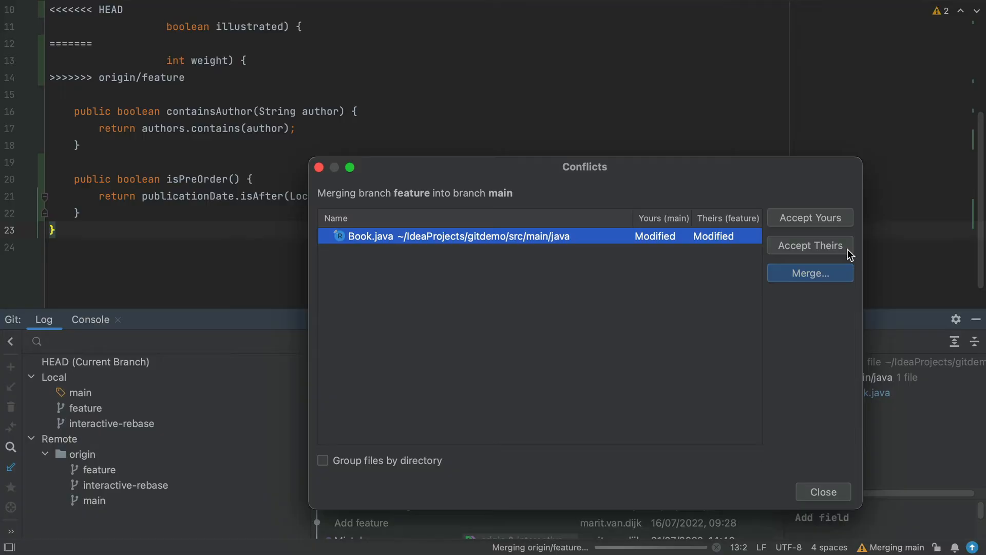
pyautogui.moveTo(846, 281)
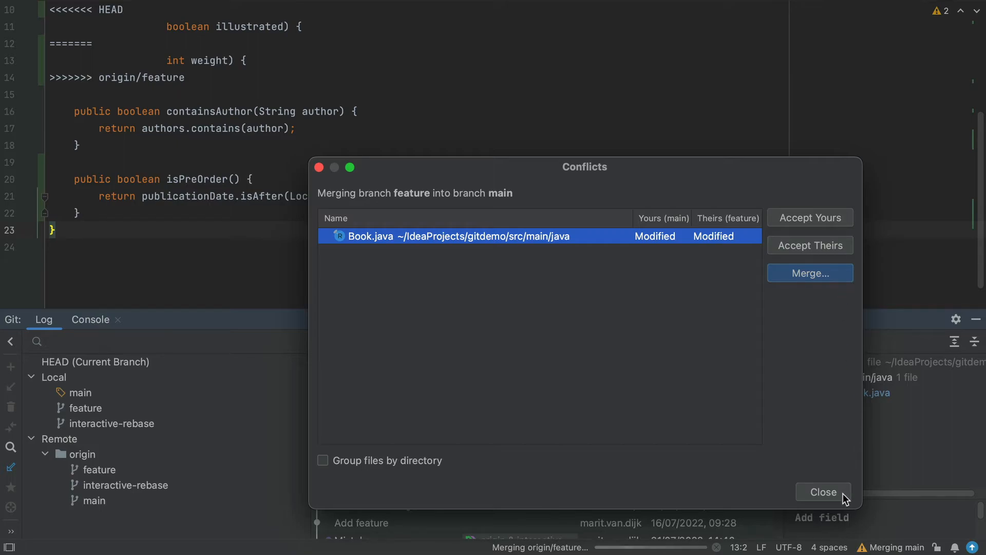
# - Dismiss the Conflicts dialog, reopen it via the Resolve… notification, and close it again
pyautogui.click(823, 492)
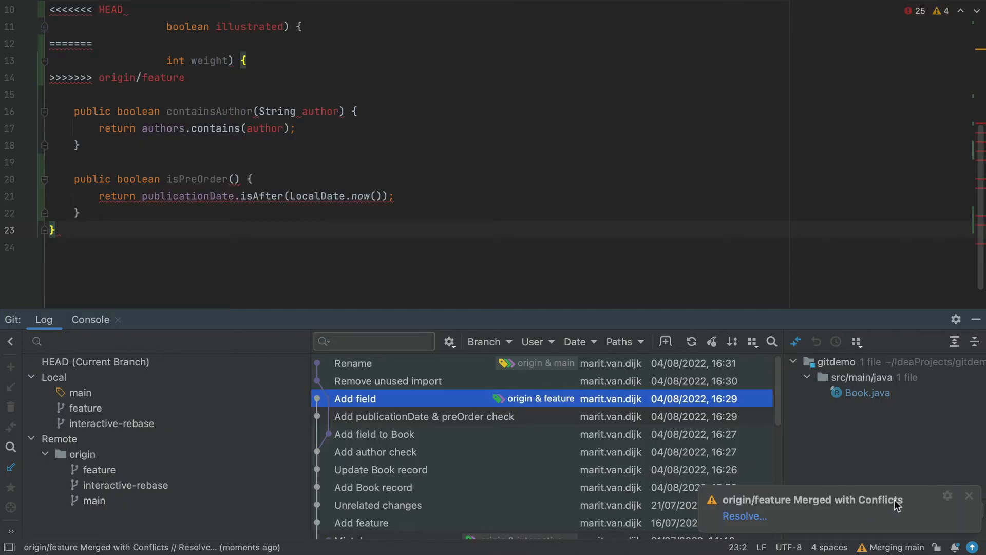
pyautogui.moveTo(745, 516)
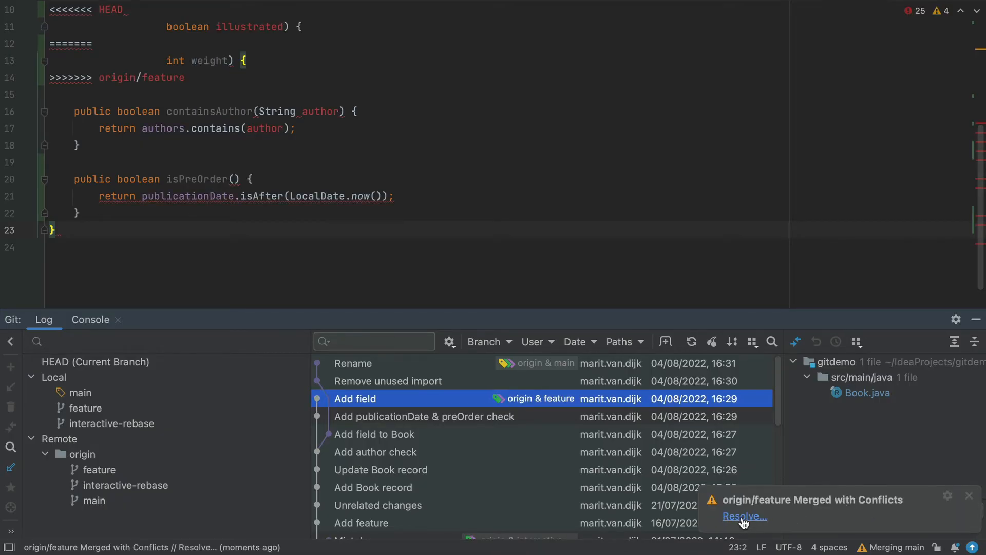
pyautogui.click(744, 516)
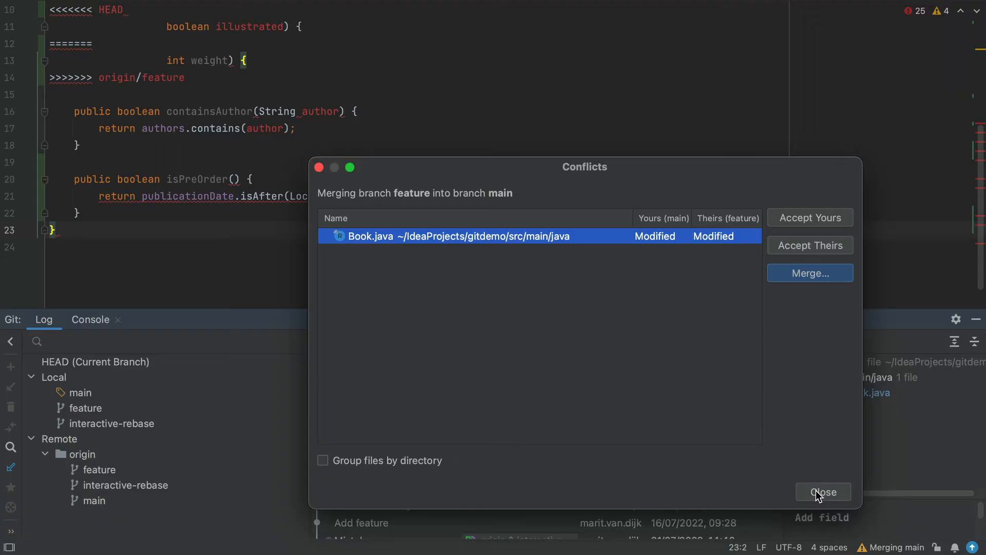
pyautogui.click(823, 492)
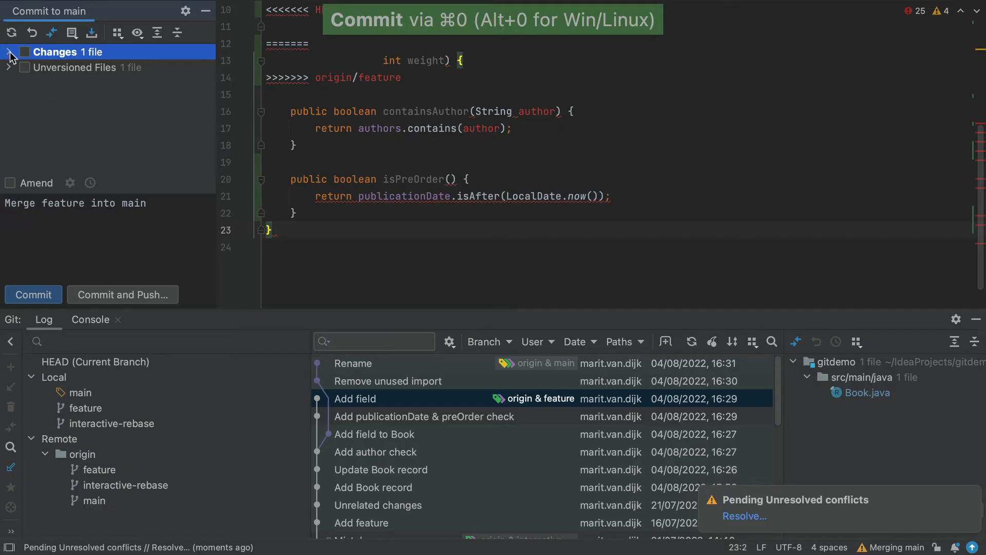
# - From the Commit window's Merge Conflicts group, start resolving Book.java again
pyautogui.click(11, 52)
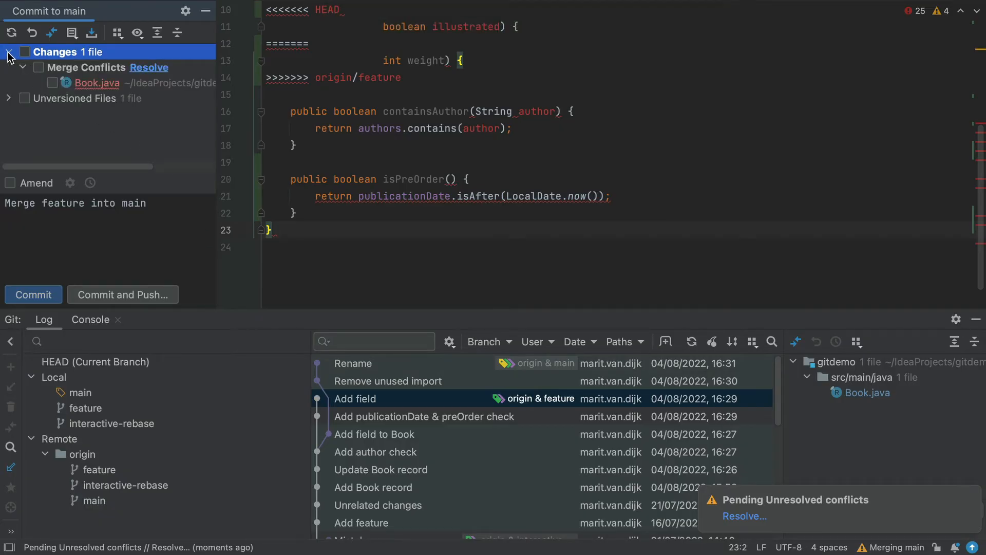
pyautogui.moveTo(110, 70)
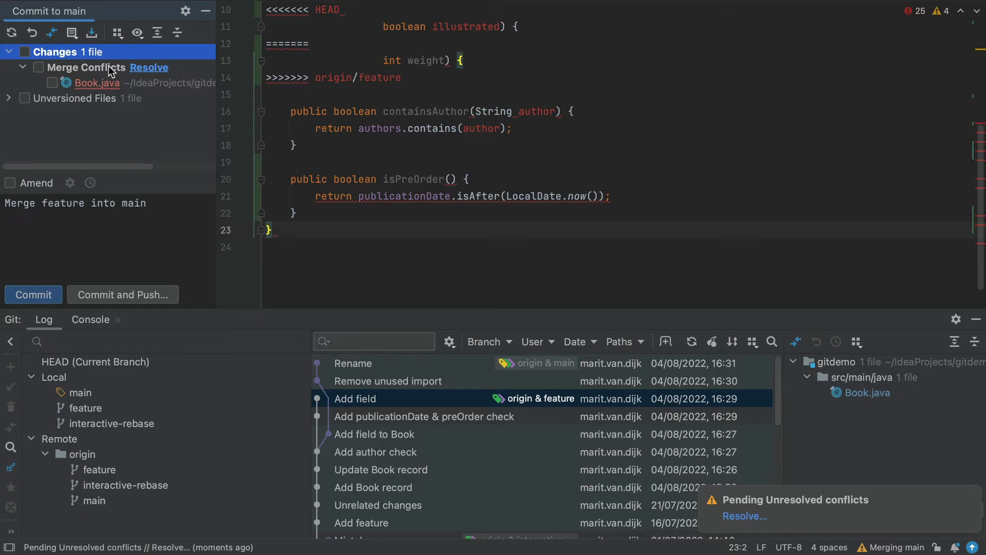
pyautogui.moveTo(149, 70)
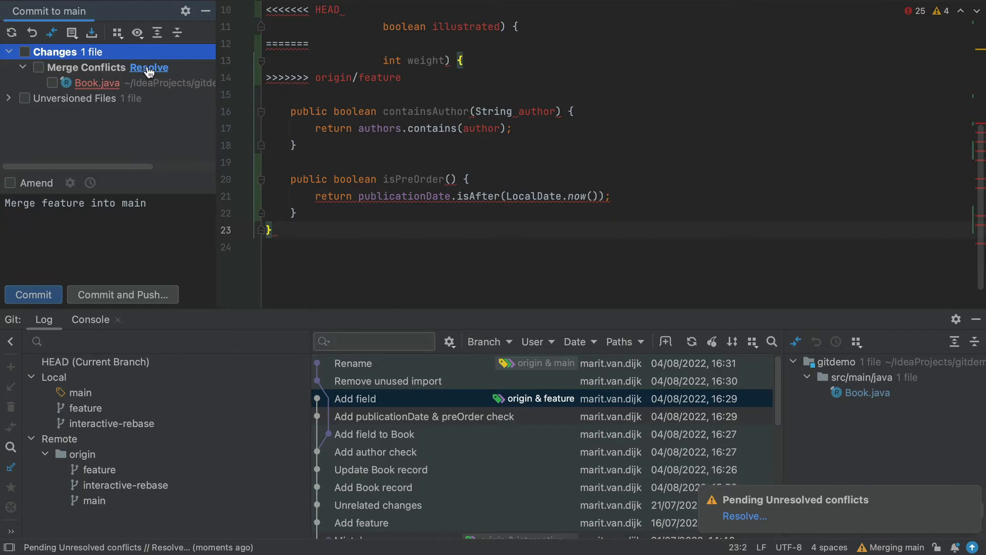
pyautogui.click(86, 67)
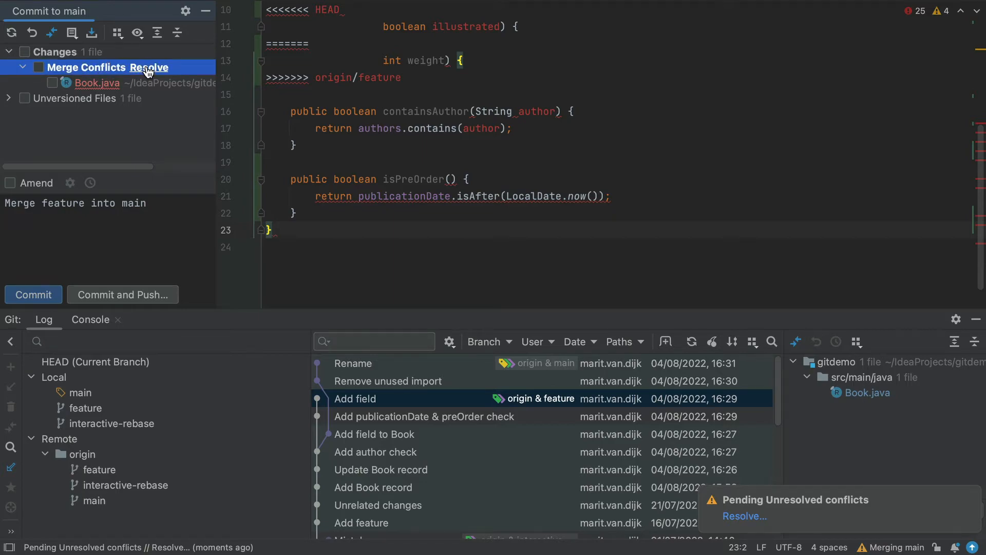
pyautogui.click(148, 67)
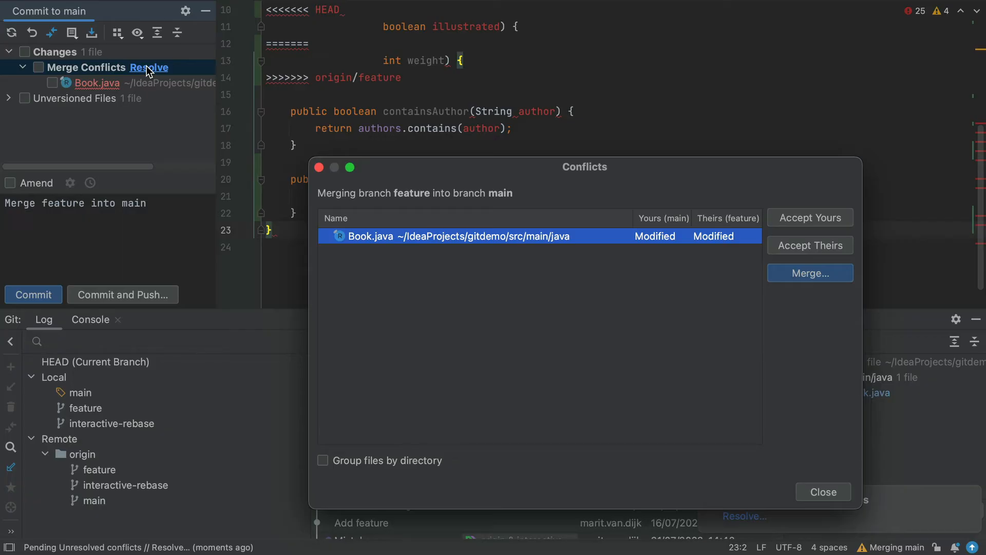
pyautogui.moveTo(841, 282)
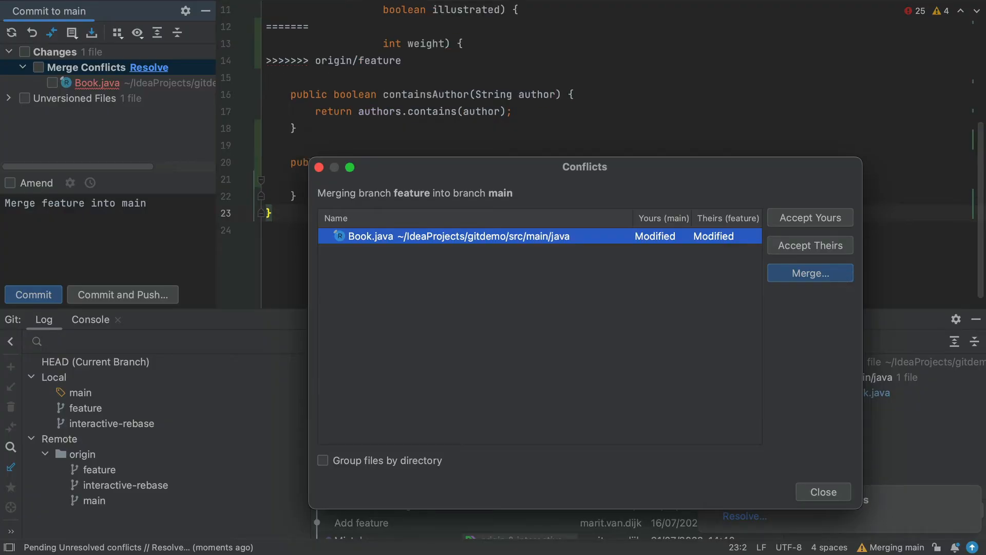
pyautogui.click(809, 272)
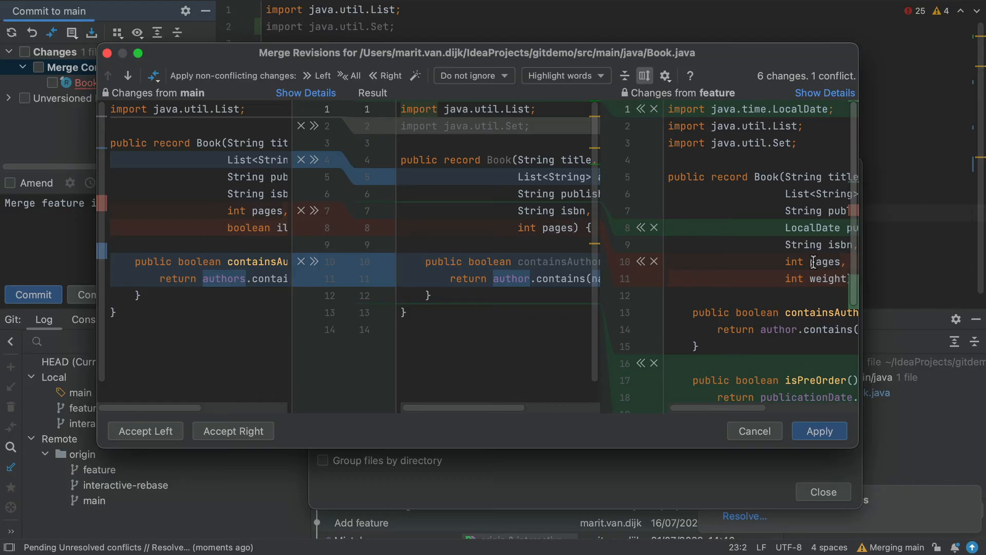
pyautogui.moveTo(334, 70)
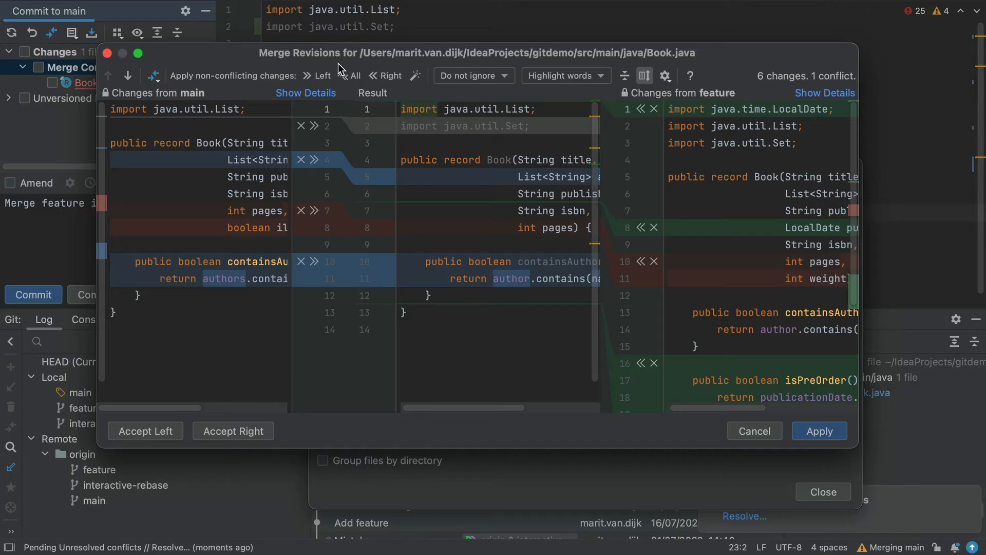
pyautogui.moveTo(406, 129)
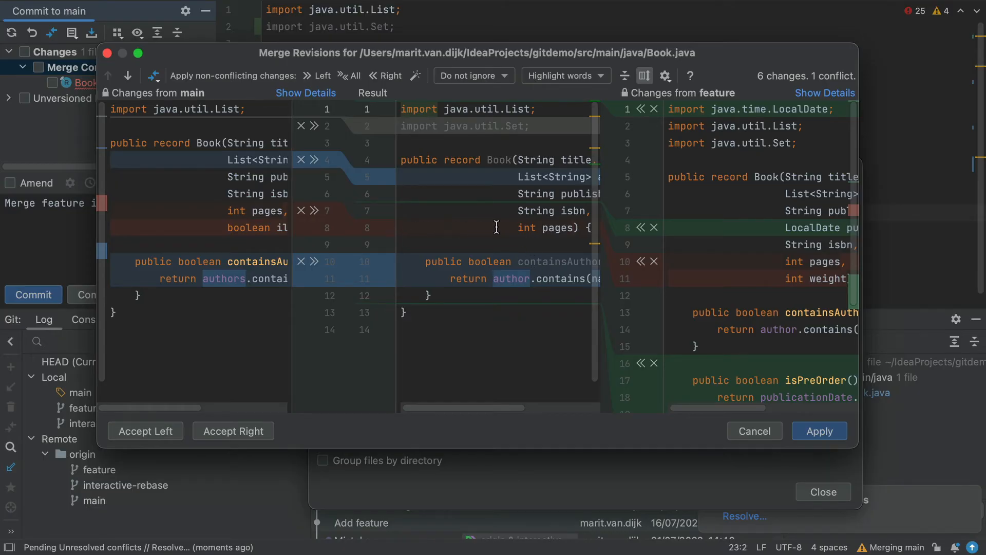
pyautogui.moveTo(302, 132)
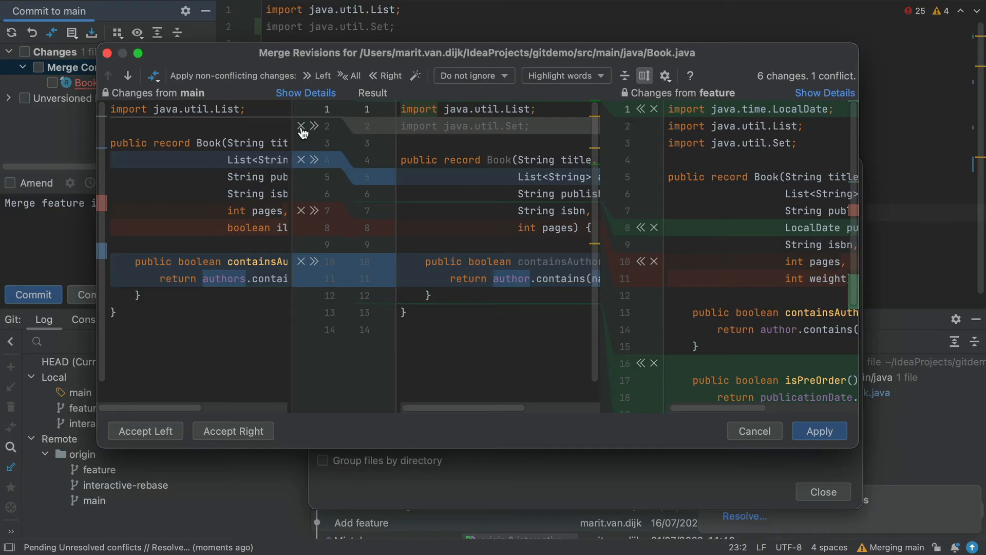
pyautogui.moveTo(316, 133)
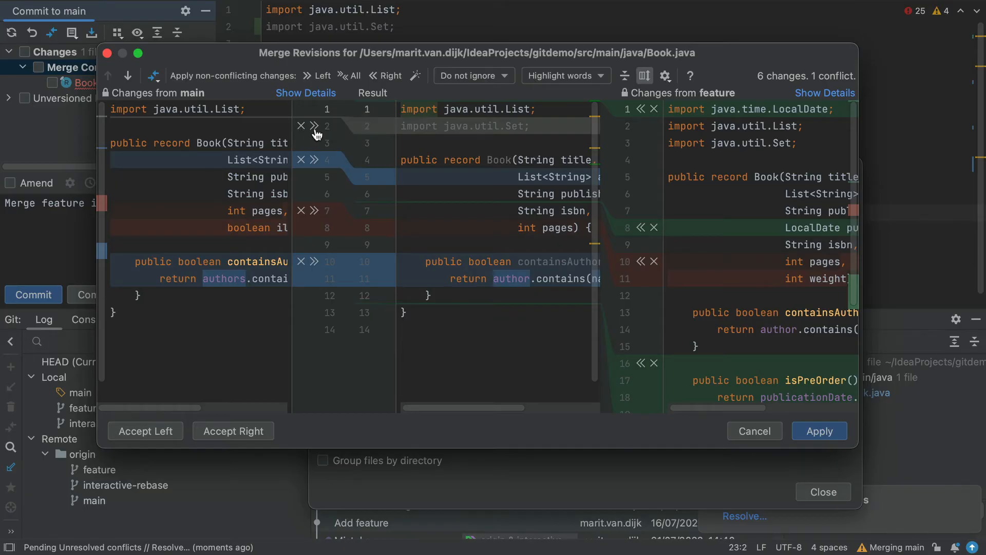
pyautogui.moveTo(314, 126)
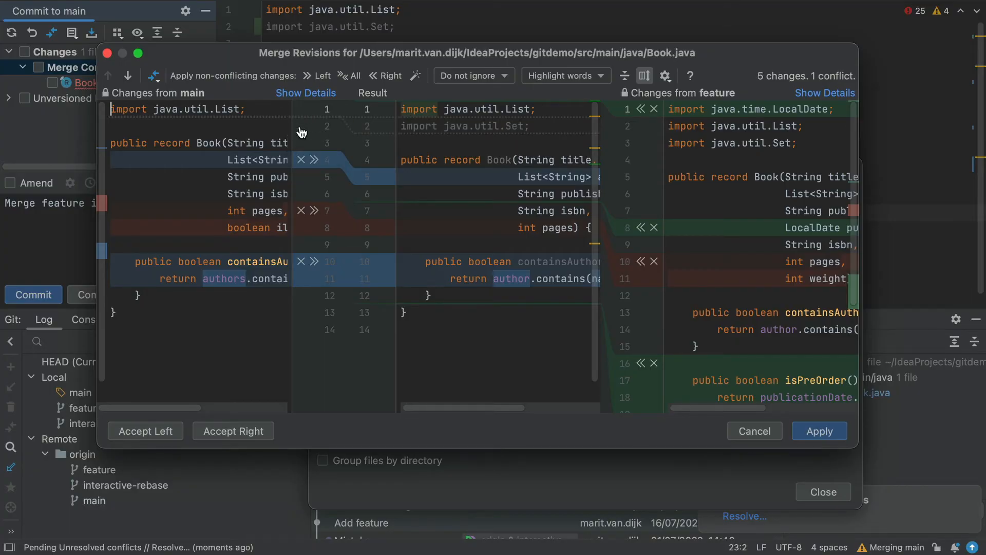
pyautogui.moveTo(348, 124)
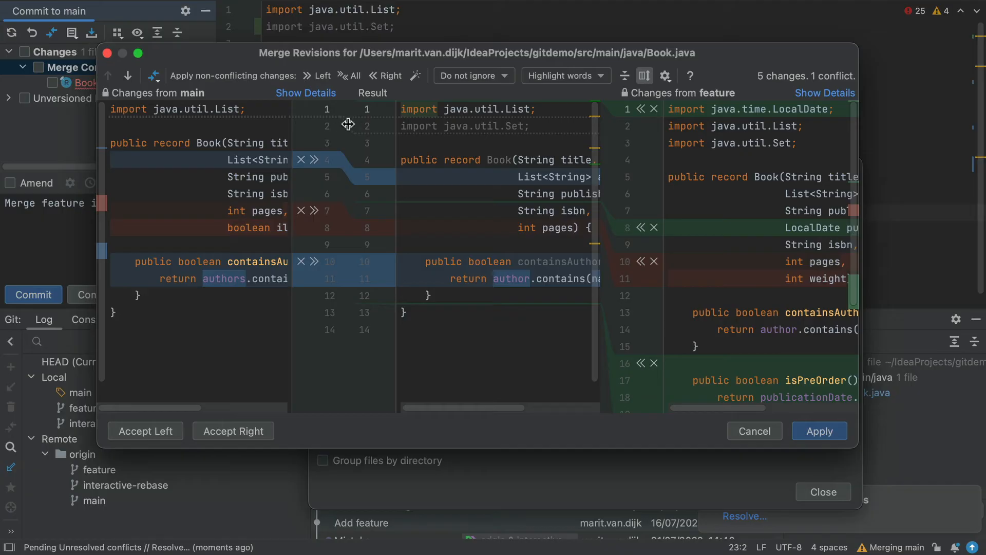
pyautogui.moveTo(452, 129)
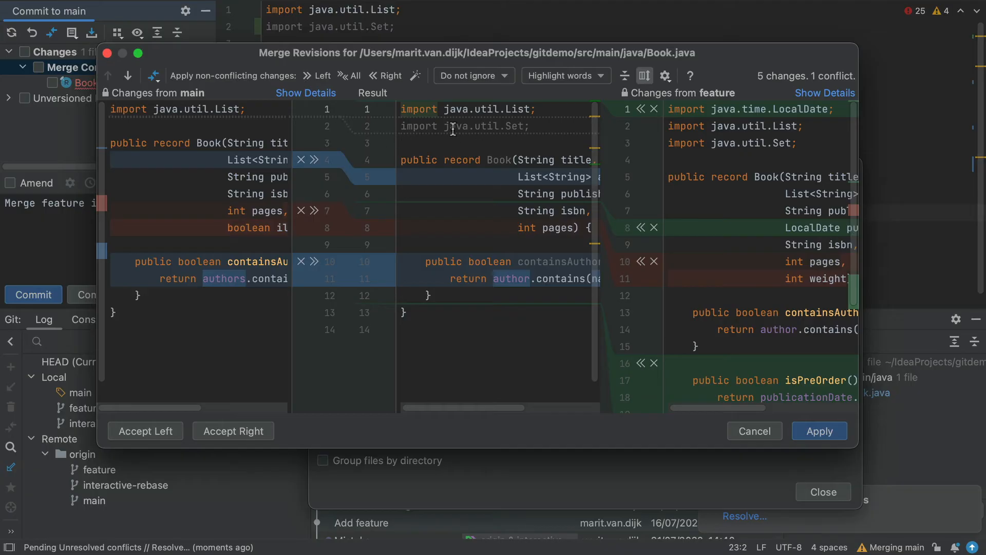
pyautogui.moveTo(401, 131)
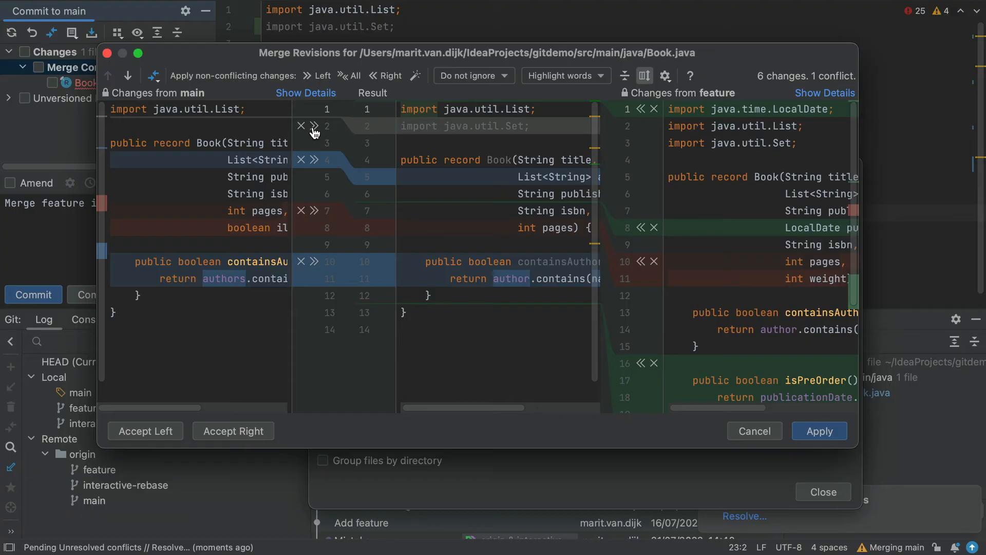
# - Accept main's removal of the unused java.util.Set import into the merged result
pyautogui.click(314, 126)
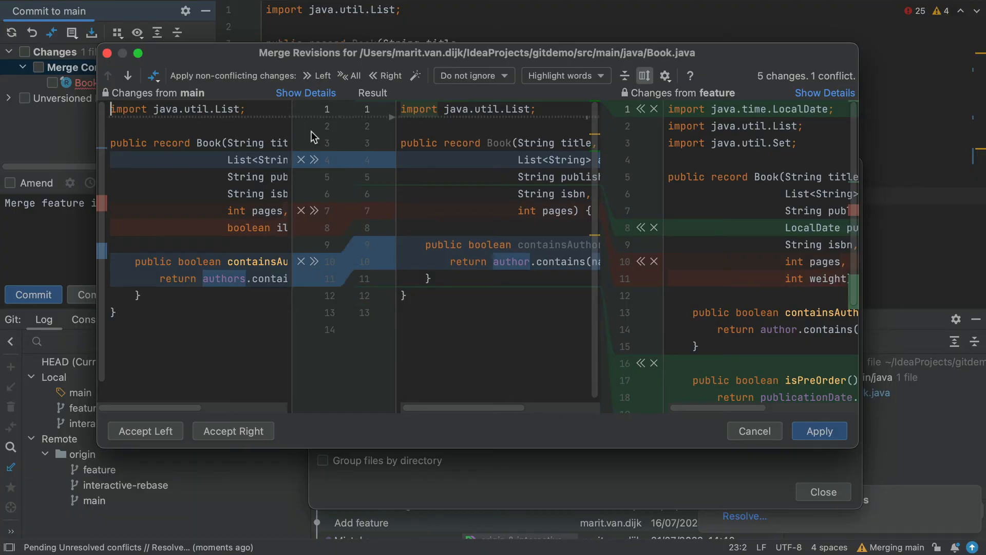
pyautogui.moveTo(314, 170)
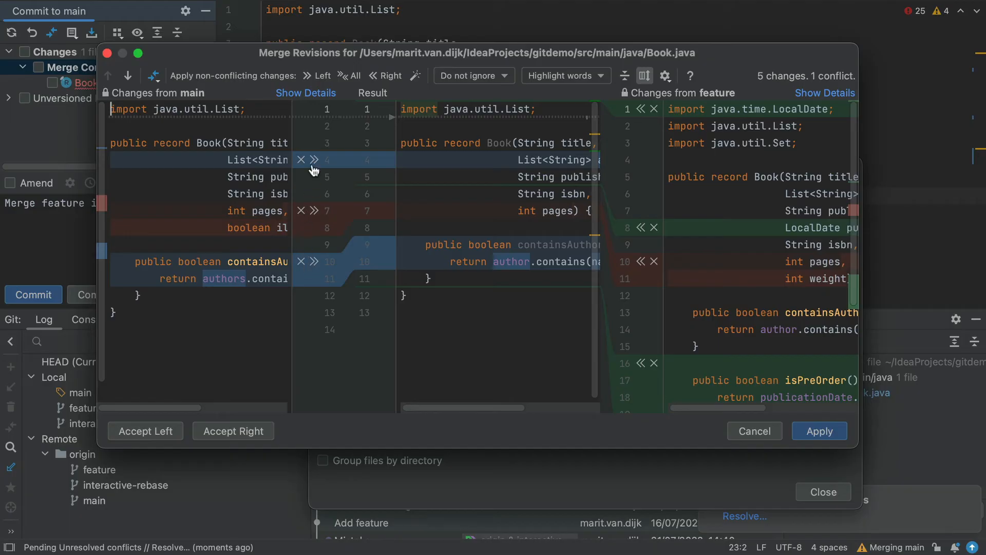
pyautogui.moveTo(301, 160)
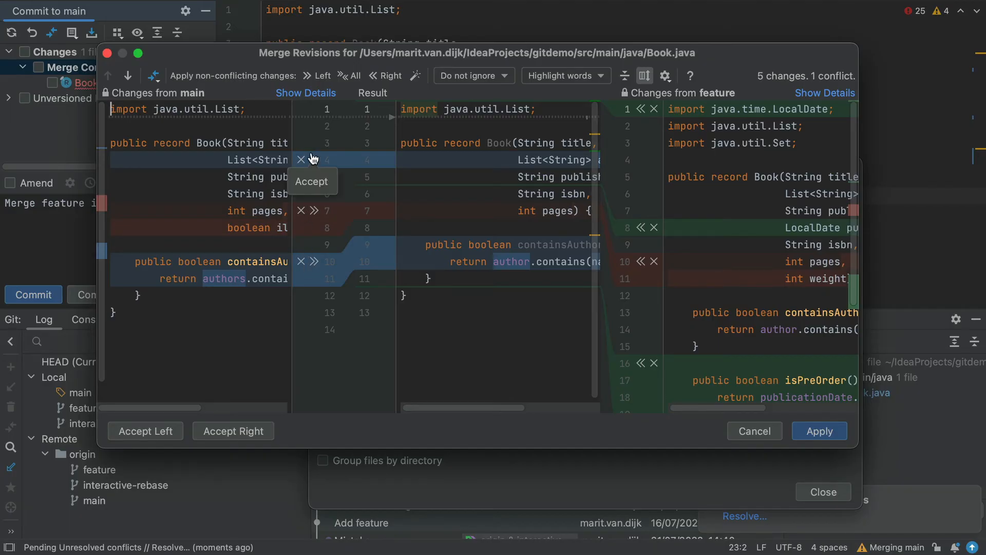
pyautogui.moveTo(305, 137)
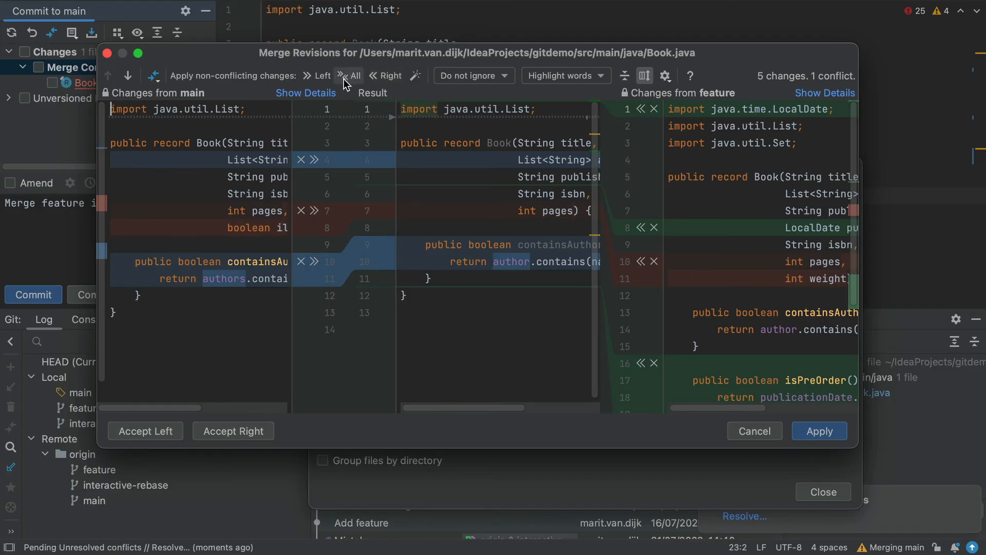
# - Apply all non-conflicting changes from both branches to Book.java
pyautogui.click(351, 75)
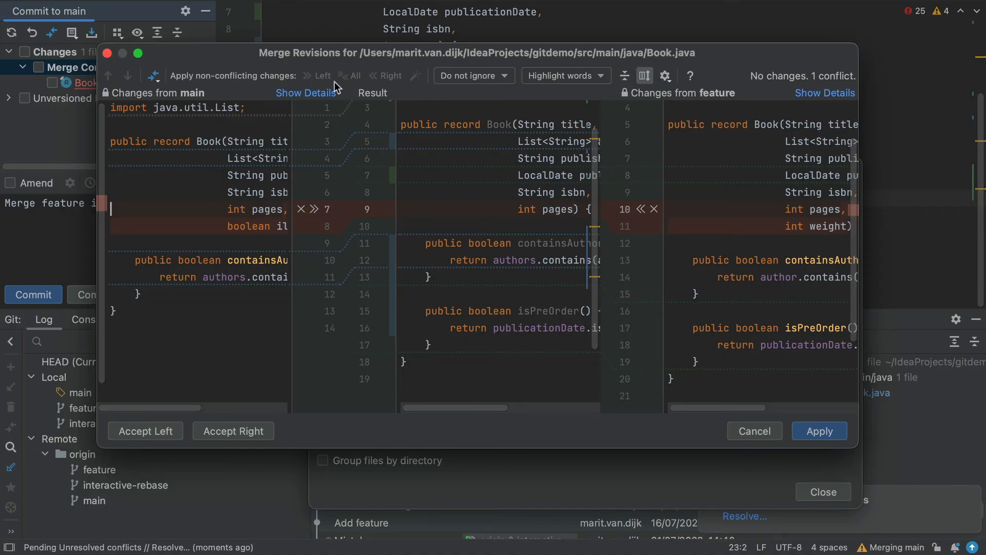
pyautogui.moveTo(316, 88)
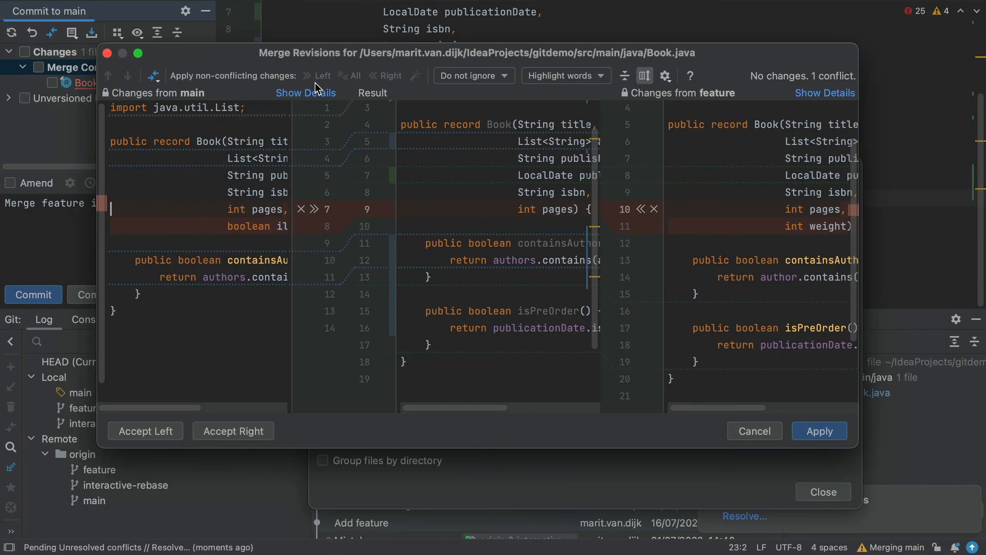
pyautogui.moveTo(443, 207)
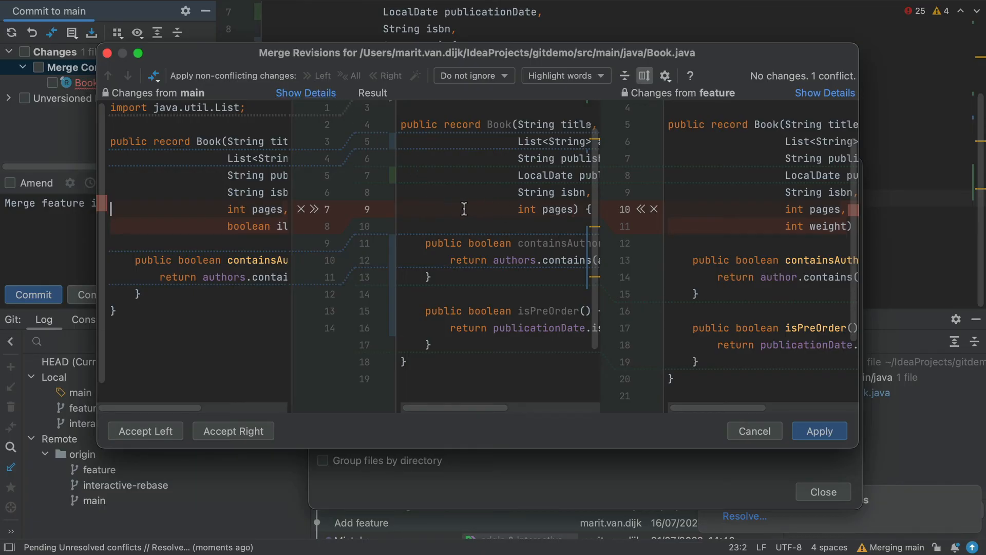
# - Accept Left Side on the remaining conflict so the record keeps main's pages and illustrated fields
pyautogui.rightClick(494, 209)
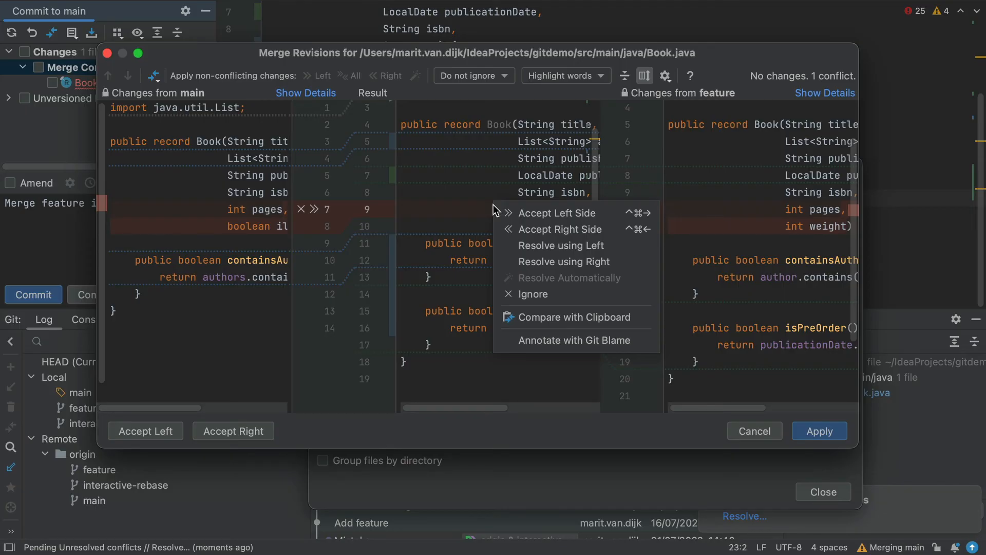
pyautogui.moveTo(557, 213)
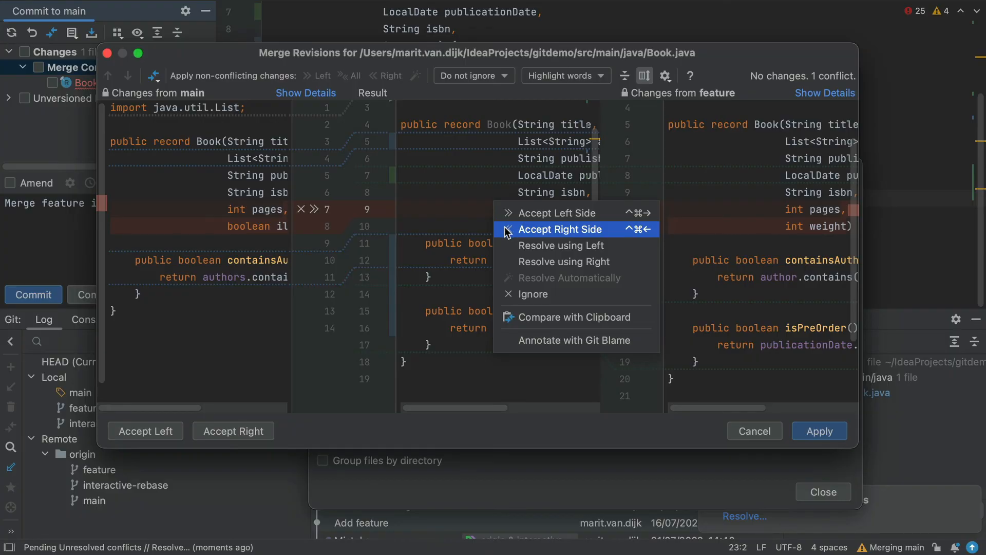
pyautogui.moveTo(560, 246)
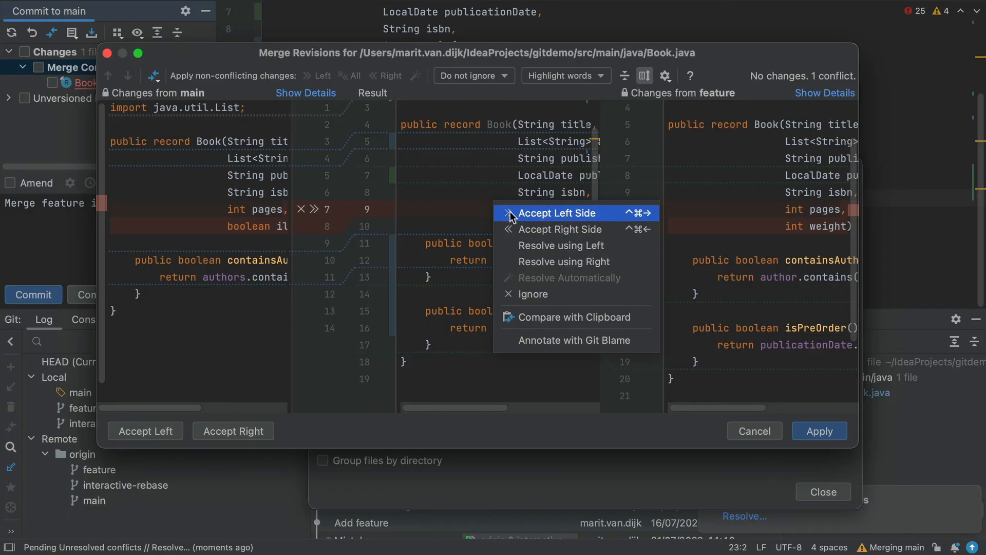
pyautogui.click(548, 212)
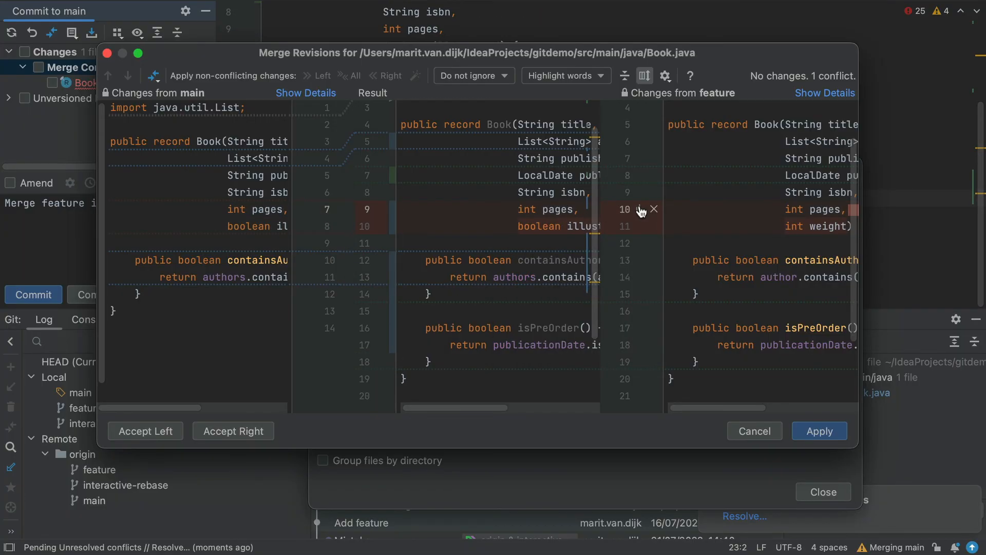
# - Add feature's weight field to the result, fix the field list with a comma, and apply the merge
pyautogui.click(654, 210)
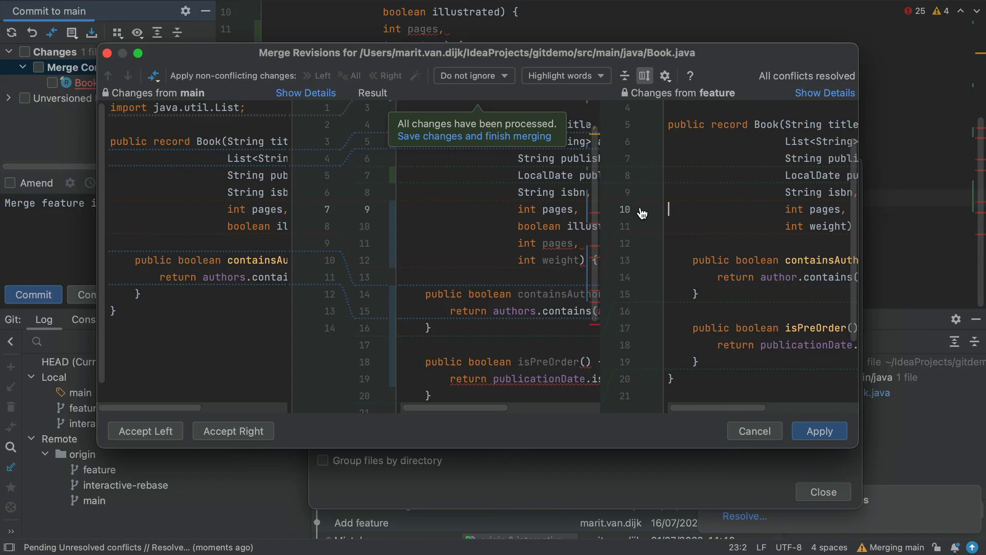
pyautogui.moveTo(504, 168)
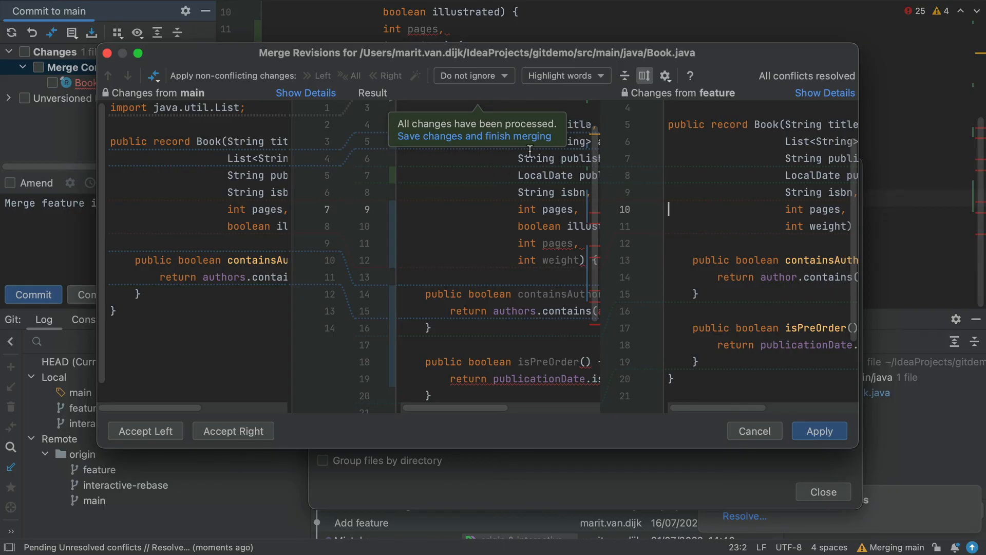
pyautogui.moveTo(597, 211)
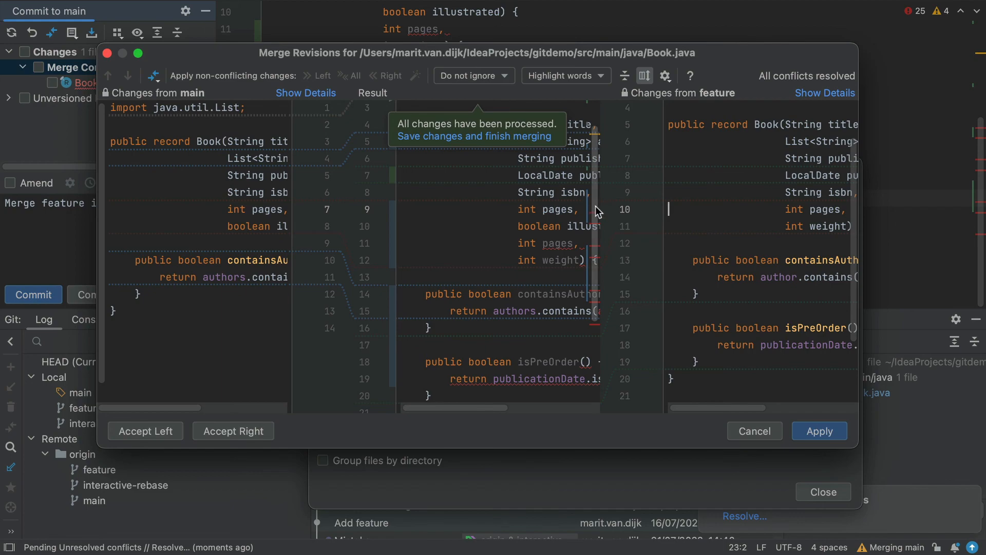
pyautogui.moveTo(572, 244)
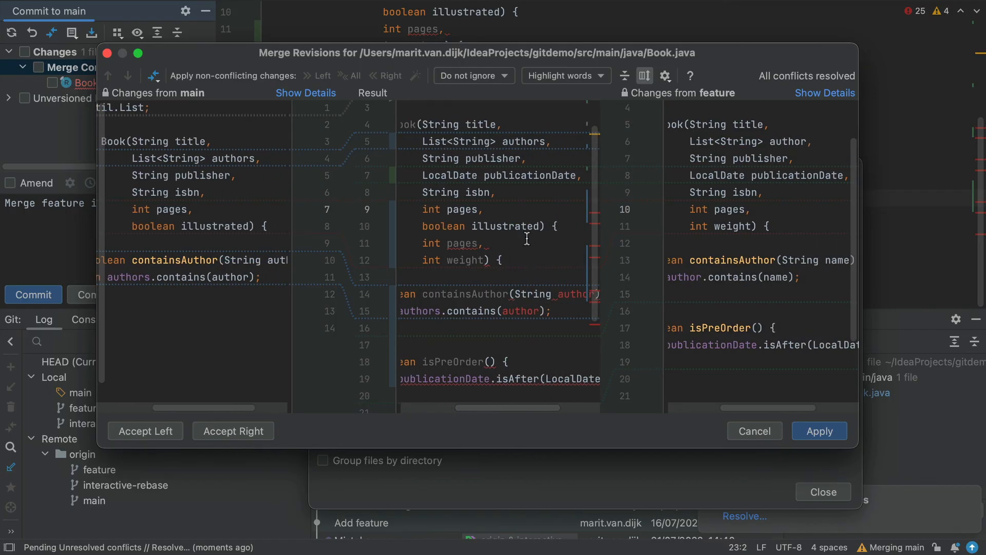
pyautogui.moveTo(518, 255)
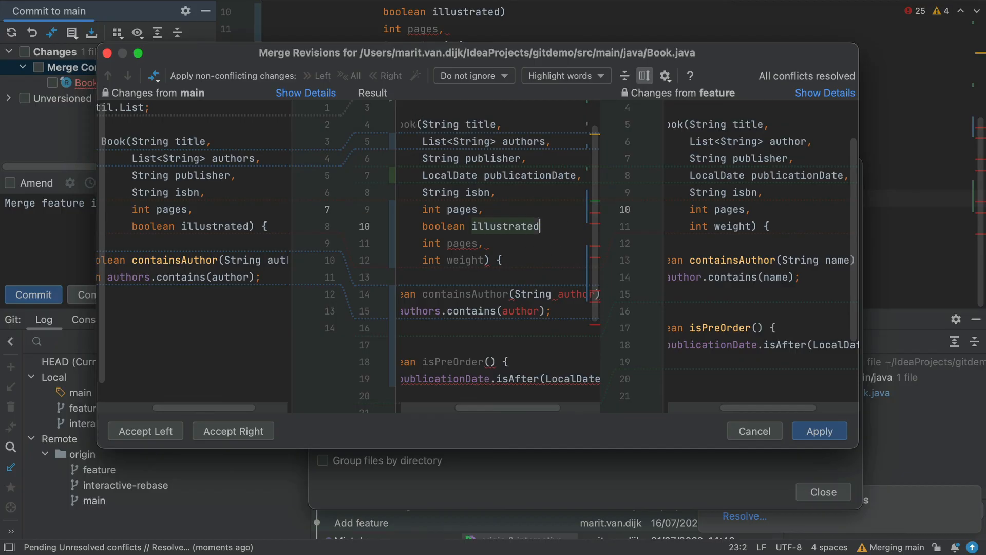
pyautogui.write(',')
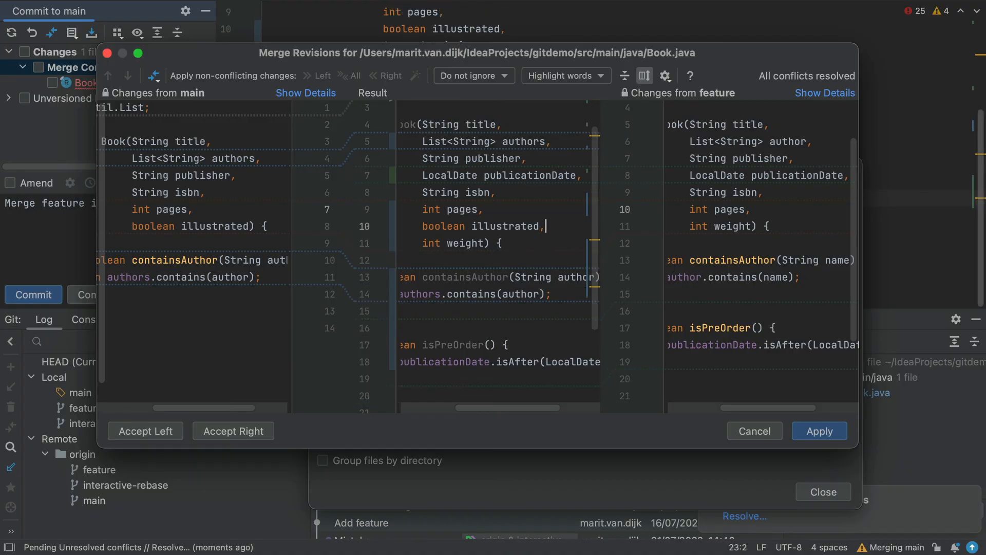
pyautogui.moveTo(820, 431)
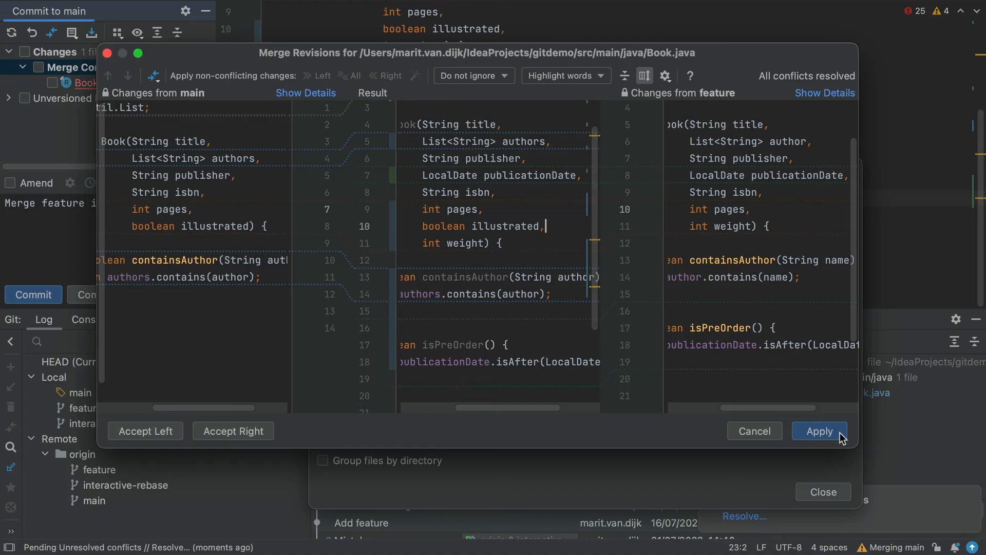
pyautogui.click(819, 431)
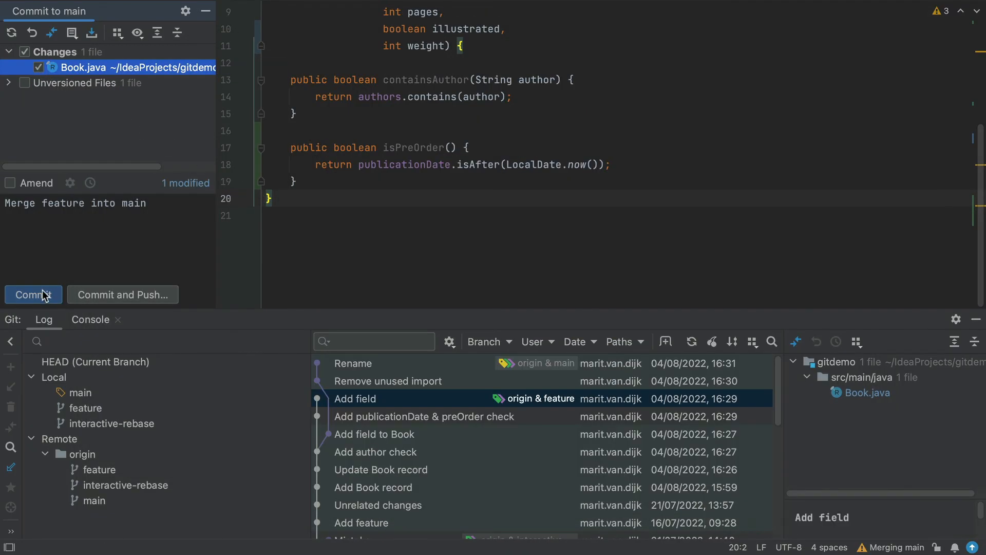